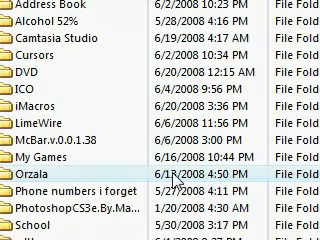
- Scroll the Explorer file list before switching to the QTTabBar homepage
scroll(up, 3)
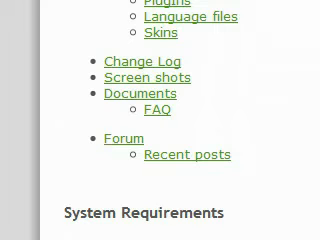
- Download the QTTabBar 1.2.2.1 release from the project page and save the installer
scroll(up, 3)
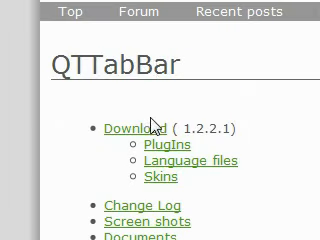
click(128, 128)
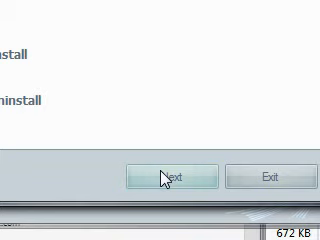
mouse_move(164, 176)
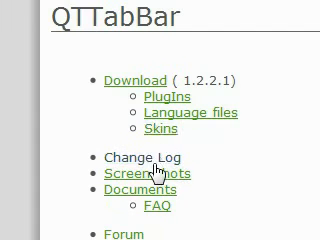
- Scroll down the Upload page through the contributed skins, button bar and tab images
scroll(down, 3)
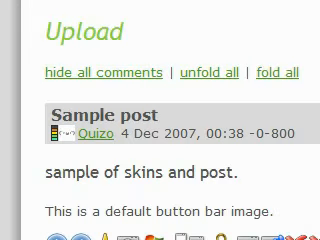
scroll(down, 3)
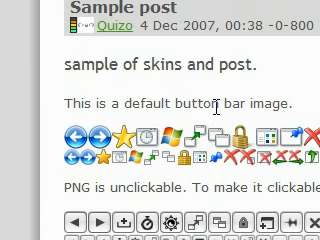
scroll(down, 3)
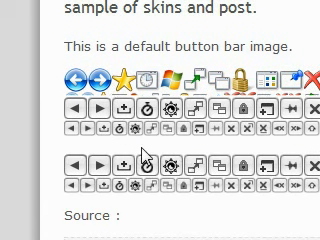
scroll(down, 3)
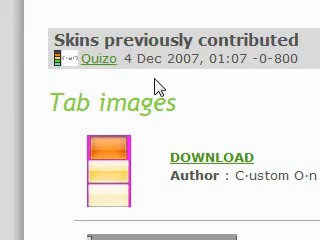
scroll(down, 3)
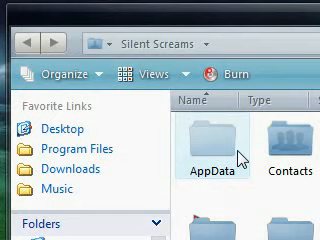
mouse_move(242, 150)
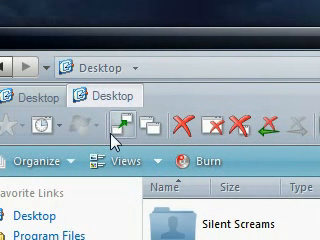
- Clone the current Desktop tab with QTTabBar's Clone this button, adding a third Desktop tab
click(156, 122)
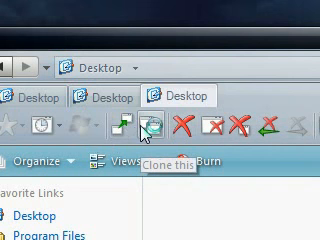